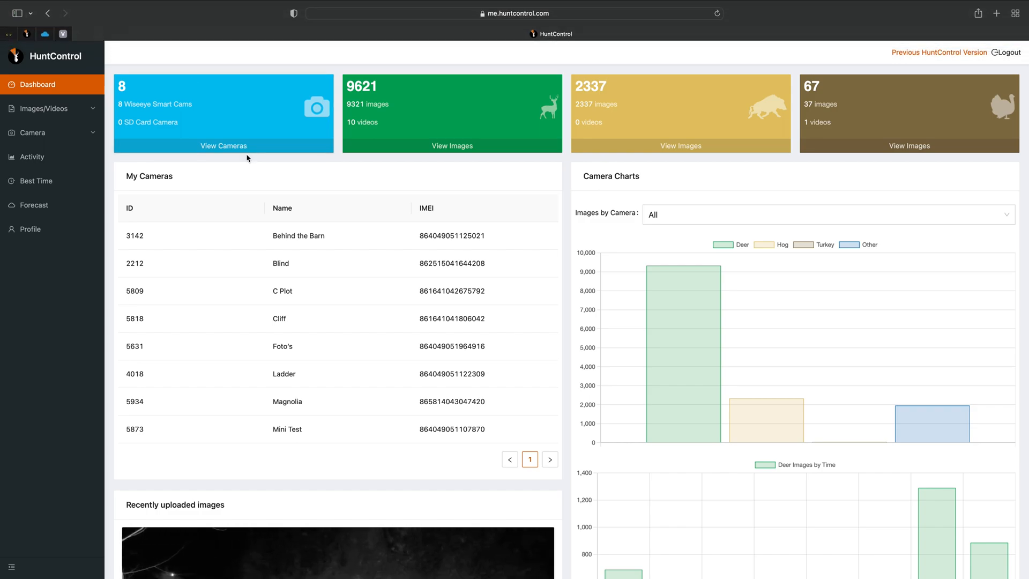
{"action": "mouse_move", "coordinate": [435, 178]}
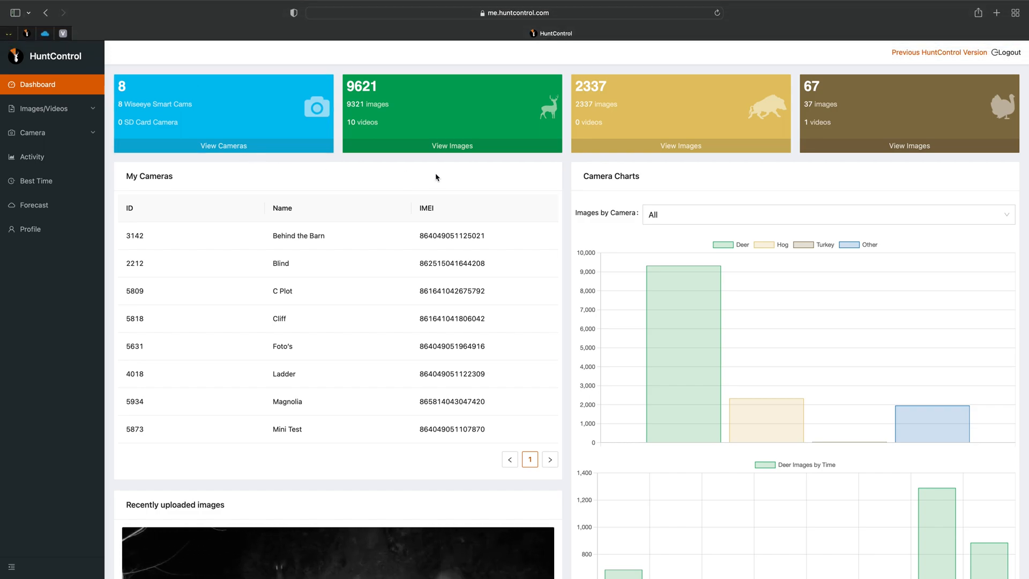
{"action": "mouse_move", "coordinate": [367, 221]}
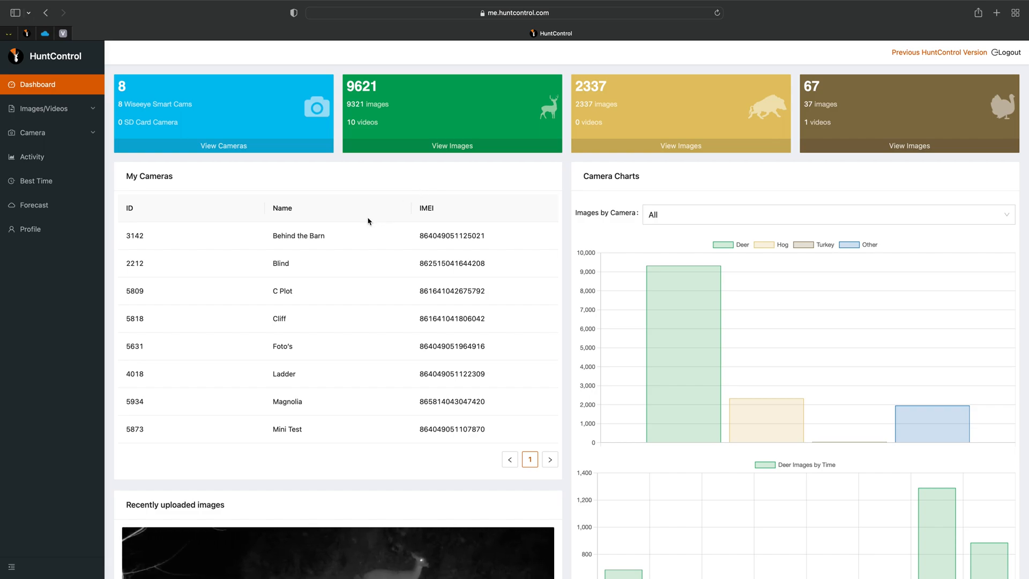
{"action": "mouse_move", "coordinate": [499, 244]}
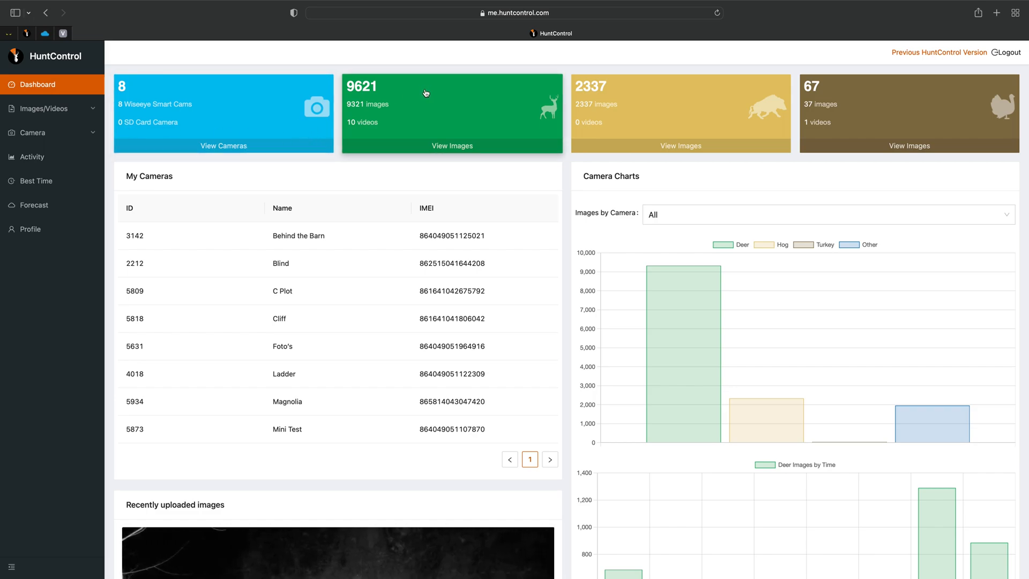
{"action": "mouse_move", "coordinate": [839, 108]}
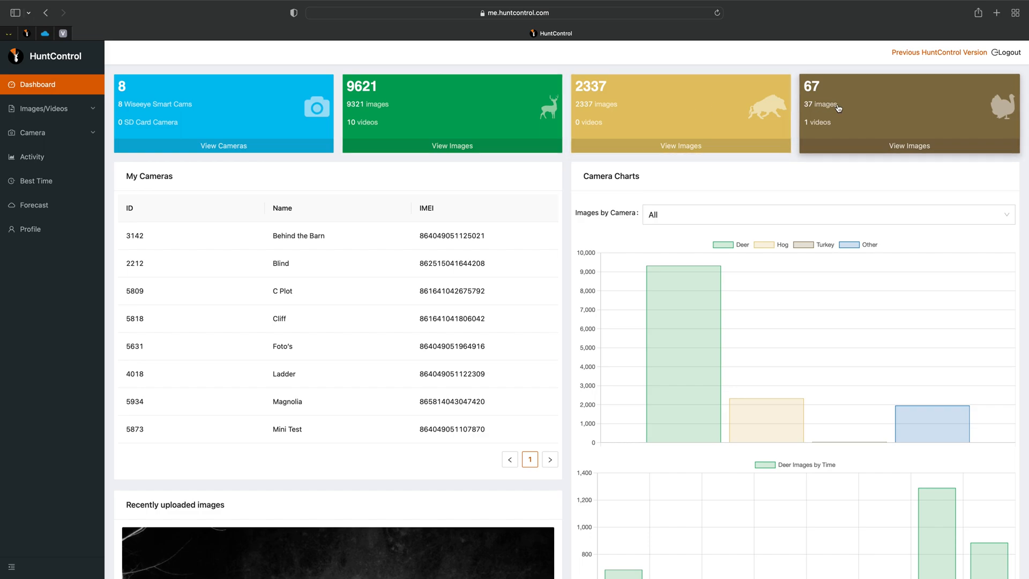
{"action": "mouse_move", "coordinate": [812, 105]}
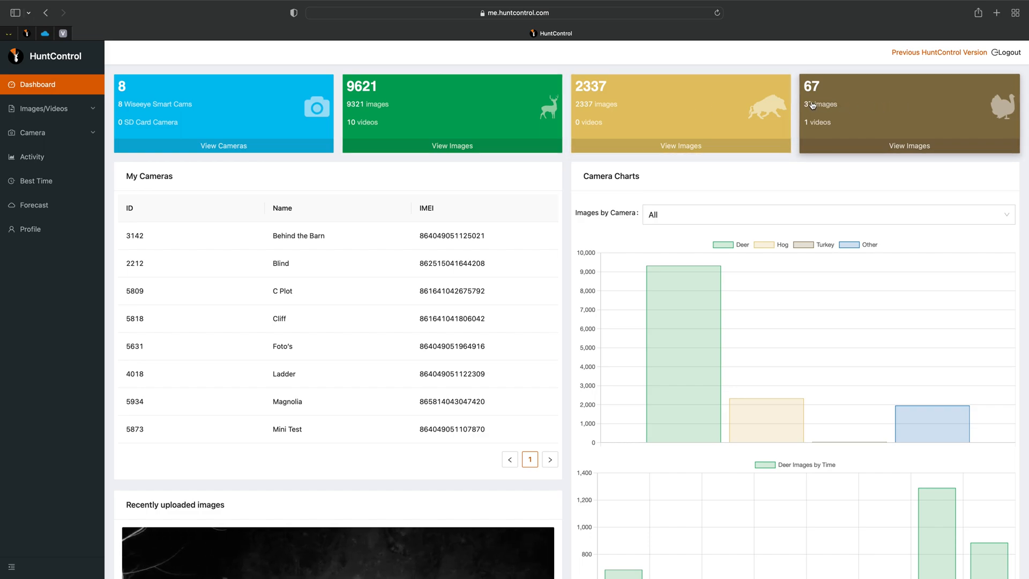
{"action": "mouse_move", "coordinate": [460, 126]}
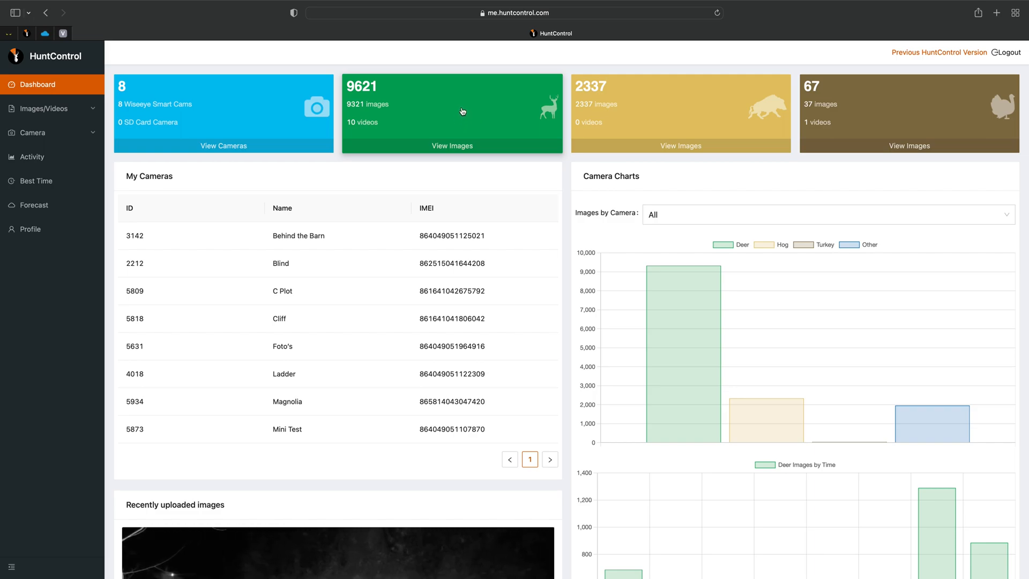
{"action": "mouse_move", "coordinate": [310, 218]}
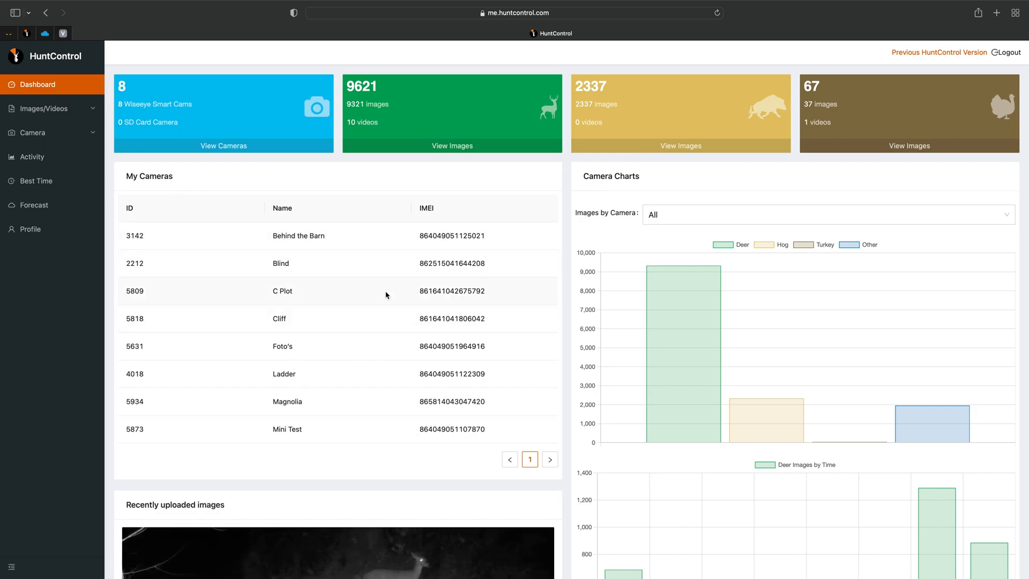
Scroll down to the recent trail-camera deer photo and the deer-images-by-time and by-day charts
{"action": "scroll", "scroll_direction": "down", "scroll_amount": 3}
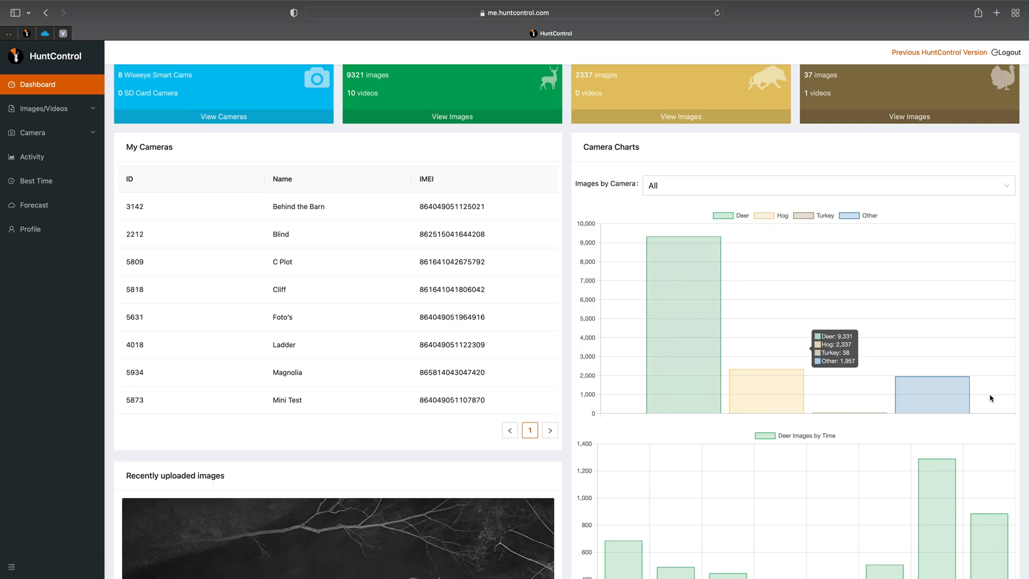
{"action": "scroll", "scroll_direction": "down", "scroll_amount": 3}
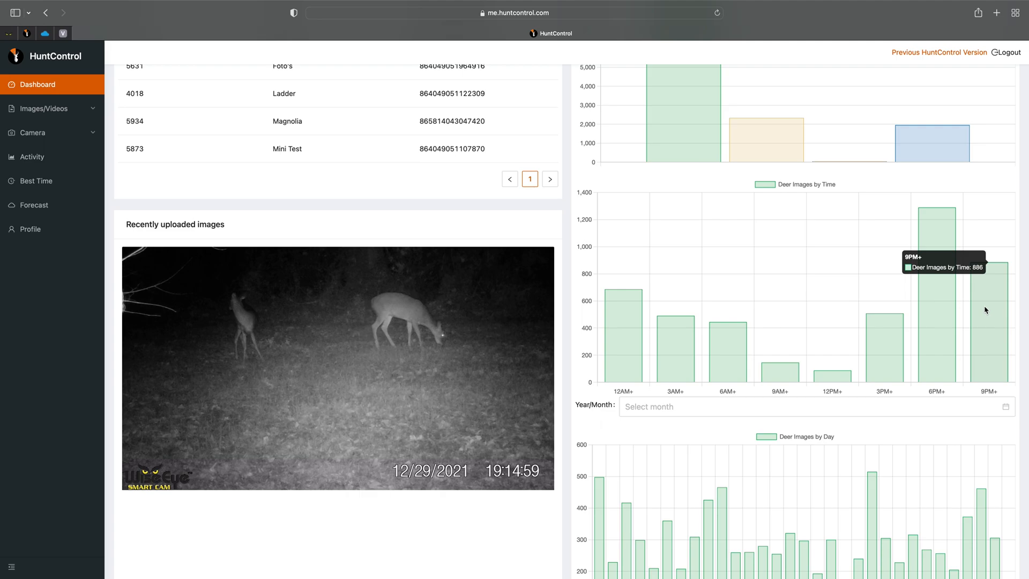
{"action": "mouse_move", "coordinate": [933, 293]}
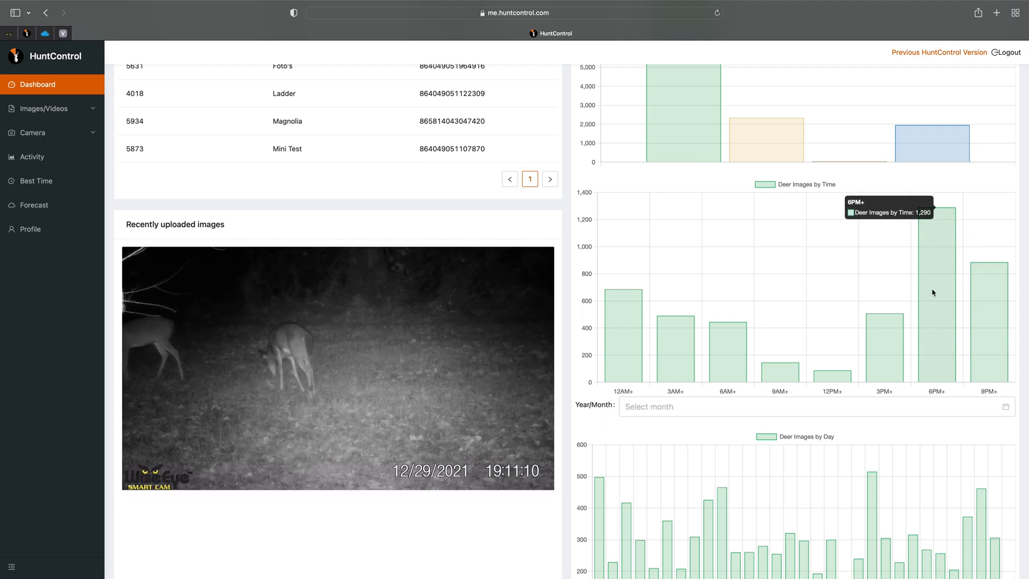
{"action": "mouse_move", "coordinate": [938, 296]}
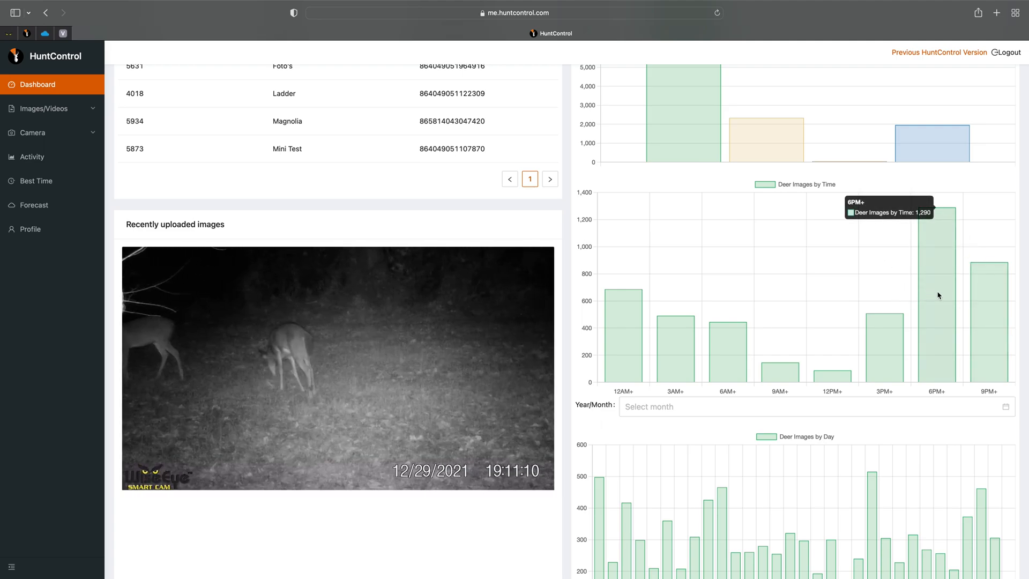
Scroll down to the full Deer Images by Day chart (days 1–31), then back up
{"action": "scroll", "scroll_direction": "down", "scroll_amount": 3}
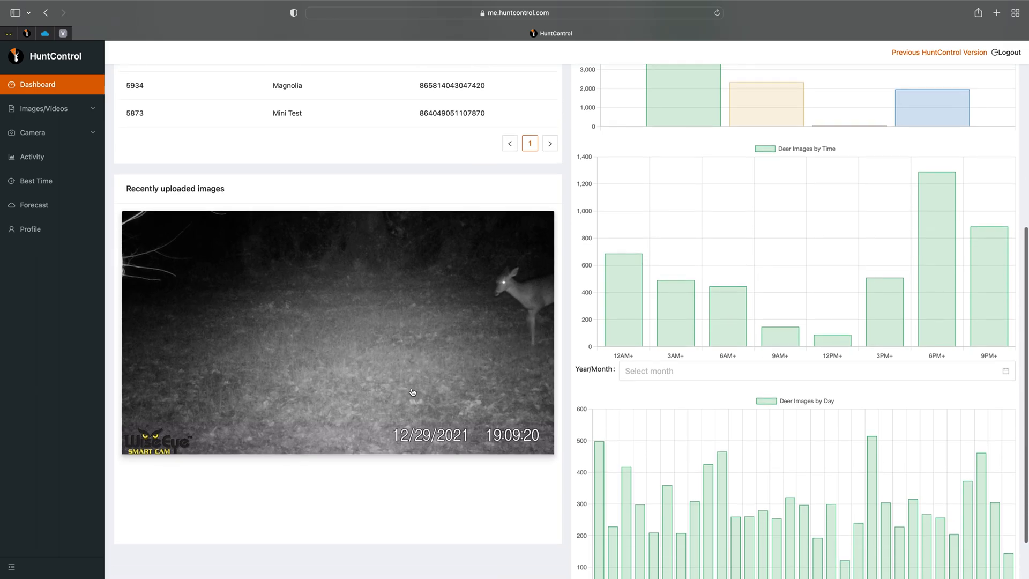
{"action": "mouse_move", "coordinate": [351, 390]}
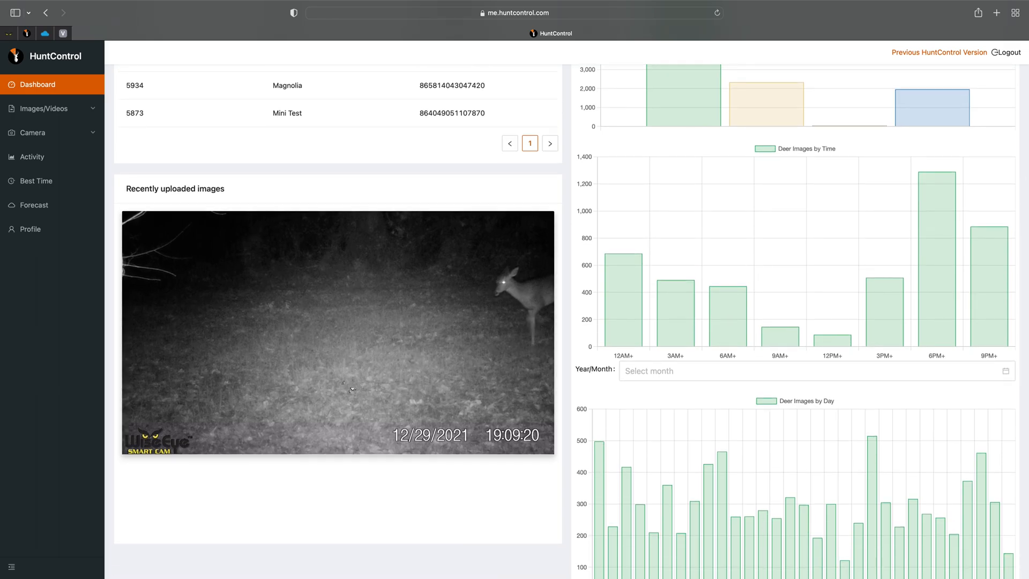
{"action": "scroll", "scroll_direction": "down", "scroll_amount": 3}
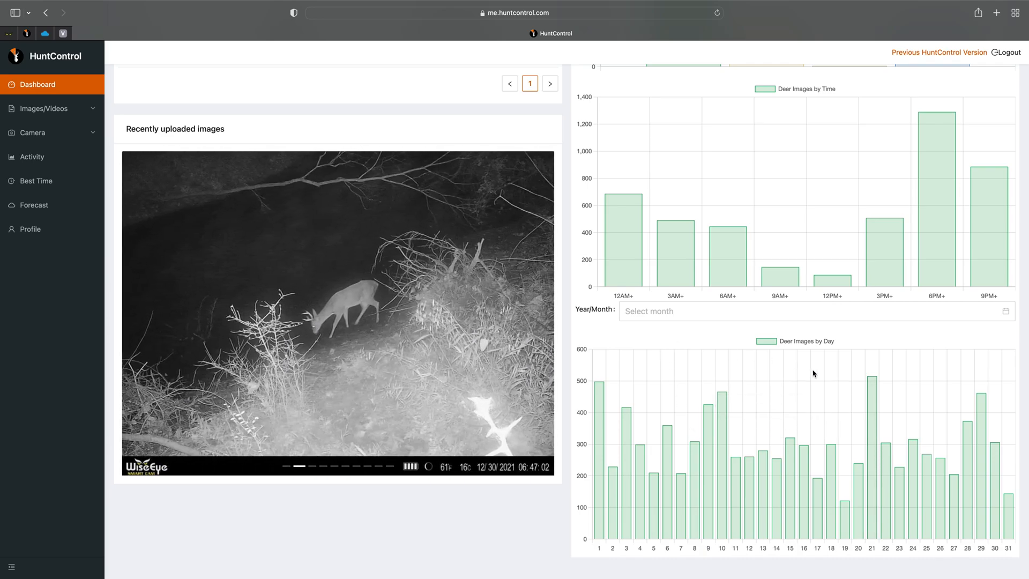
{"action": "mouse_move", "coordinate": [875, 371]}
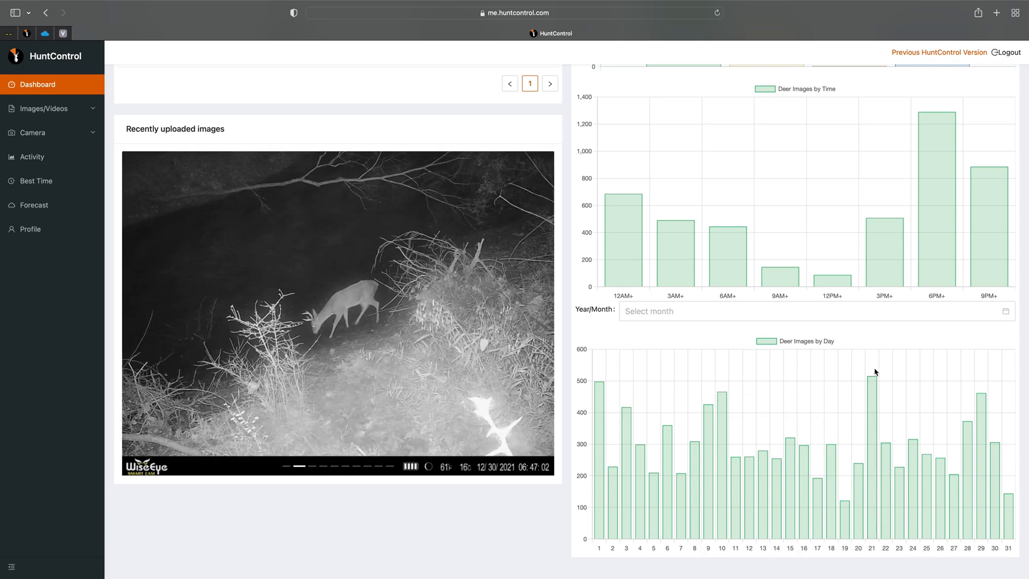
{"action": "mouse_move", "coordinate": [981, 403]}
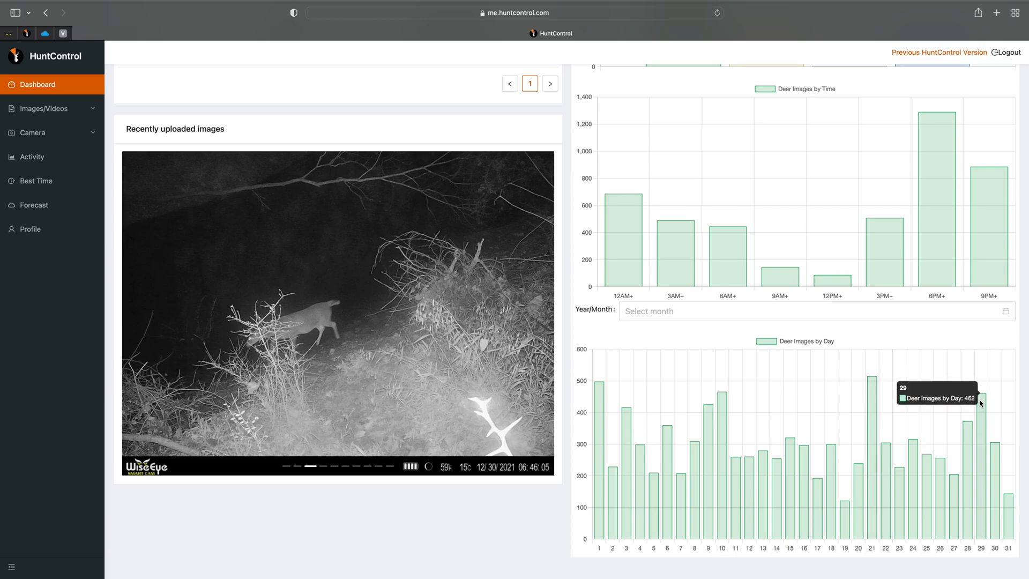
{"action": "scroll", "scroll_direction": "up", "scroll_amount": 3}
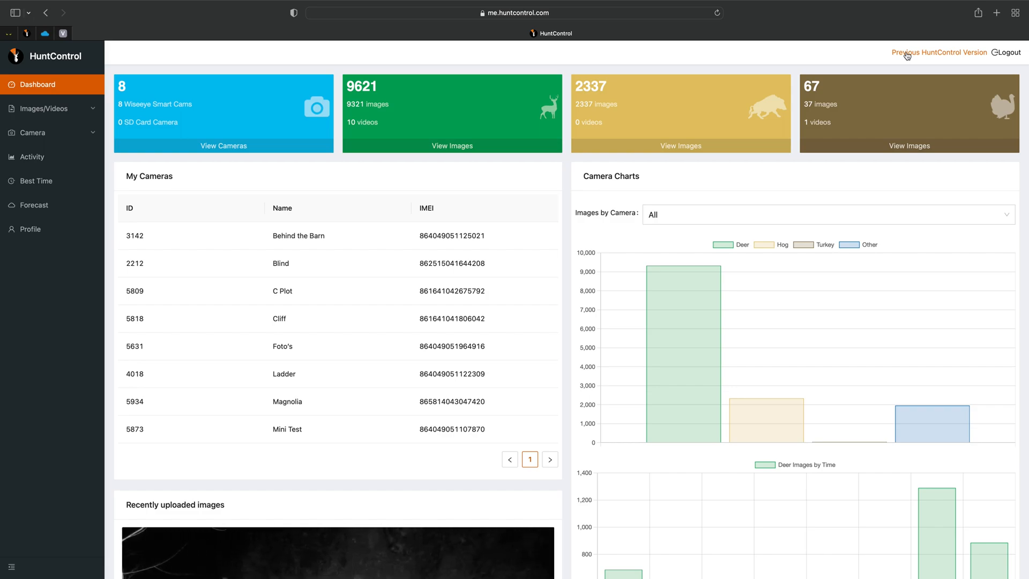
{"action": "mouse_move", "coordinate": [891, 56]}
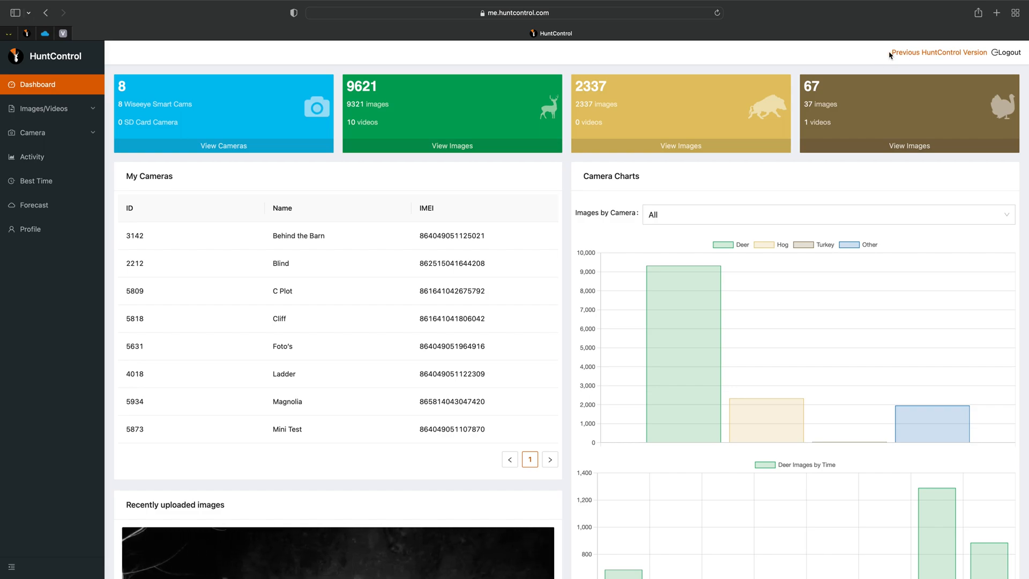
{"action": "mouse_move", "coordinate": [324, 82]}
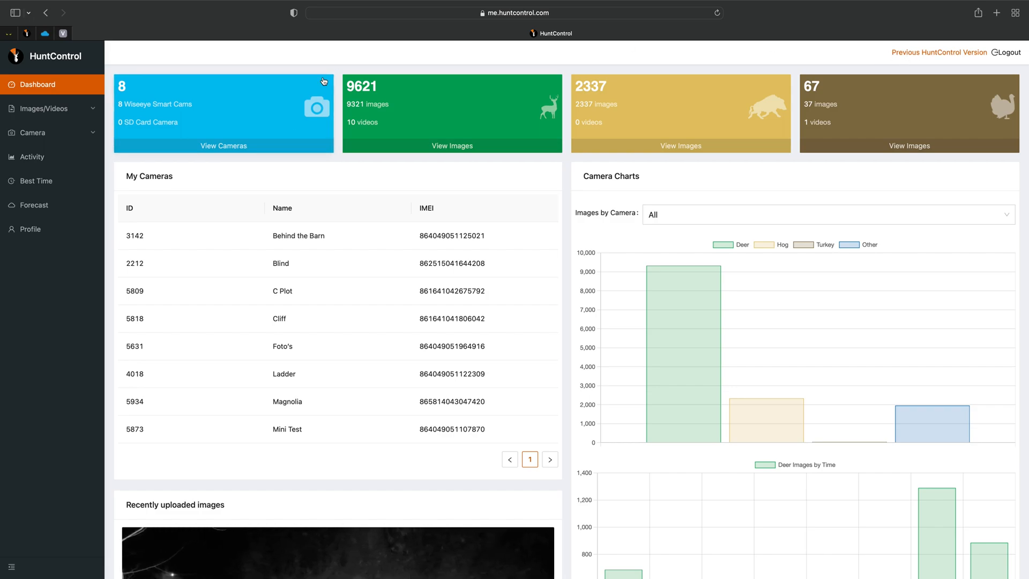
{"action": "mouse_move", "coordinate": [115, 168]}
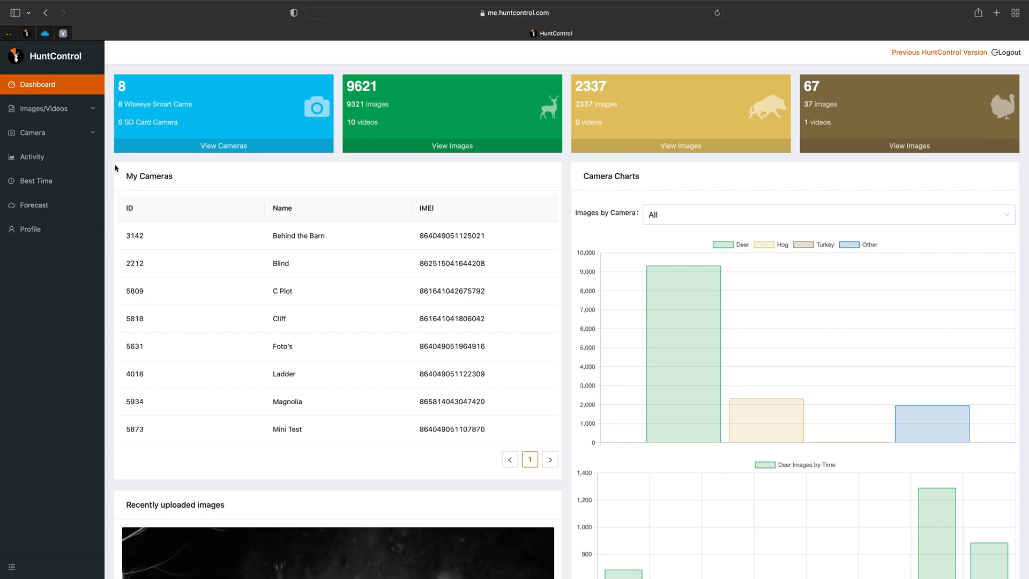
{"action": "mouse_move", "coordinate": [52, 159]}
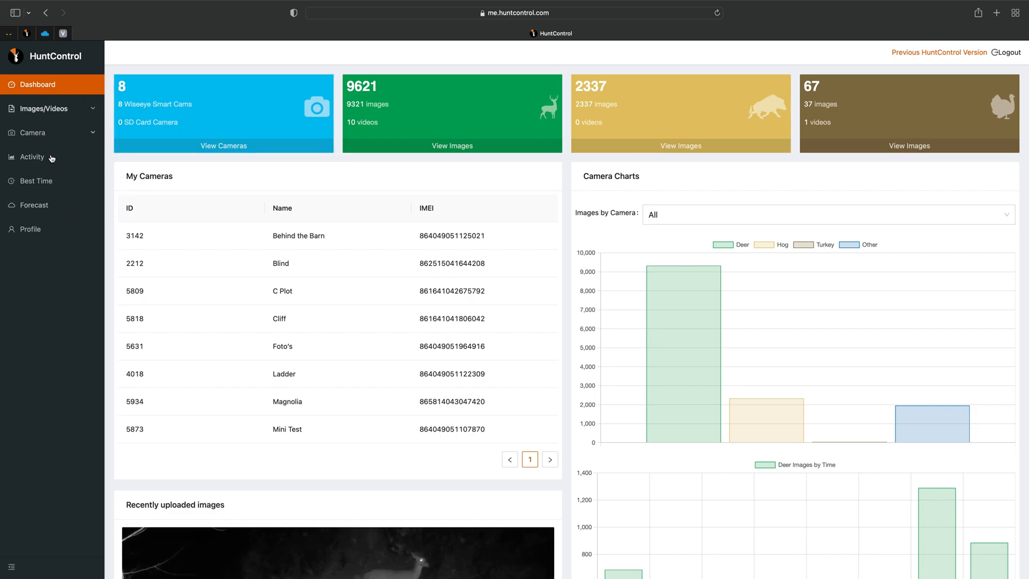
{"action": "mouse_move", "coordinate": [33, 235]}
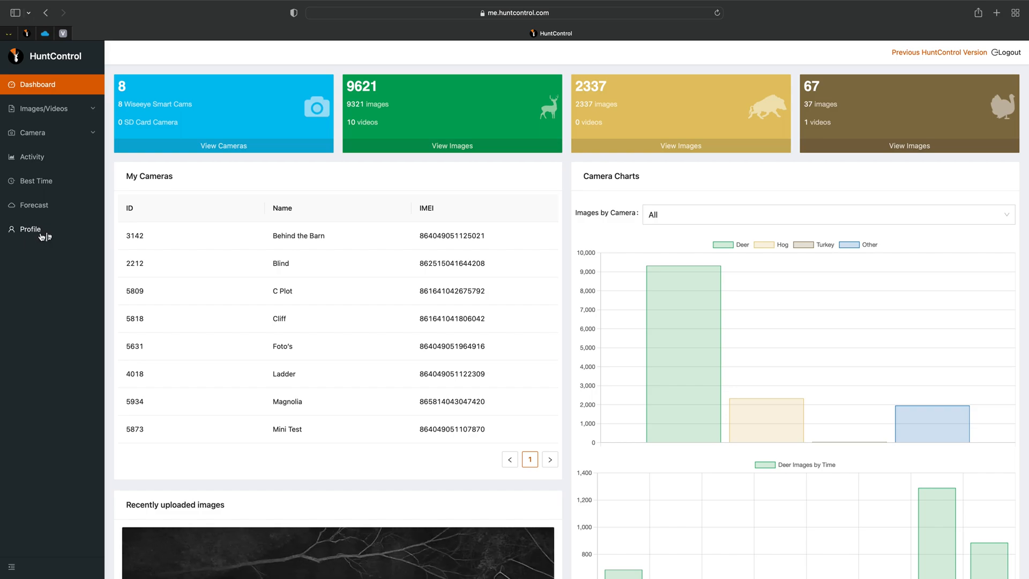
{"action": "mouse_move", "coordinate": [79, 108]}
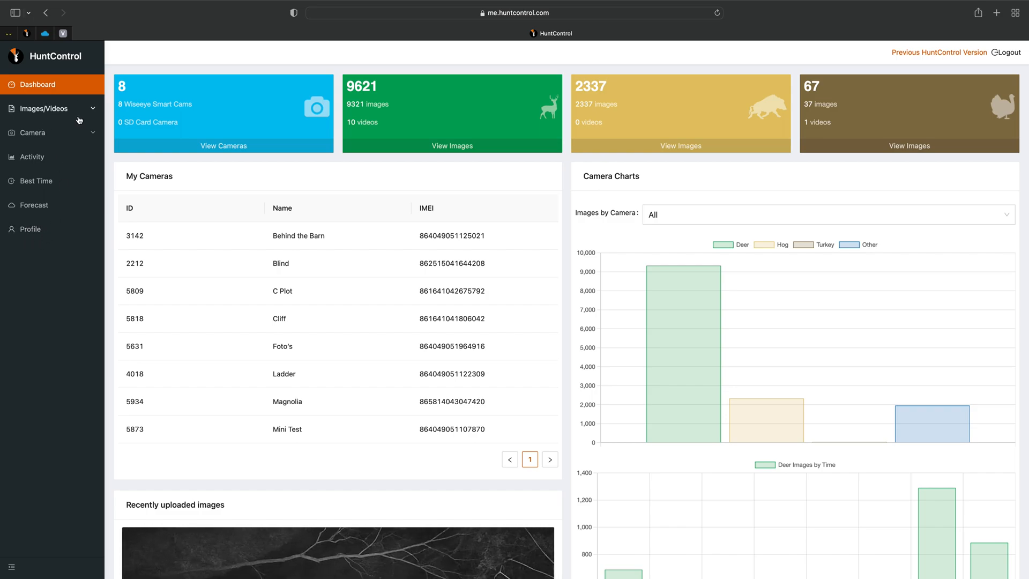
Expand the Images/Videos and Camera sidebar menus to show Cameras/Map, Remote Control and Camera Group
{"action": "left_click", "coordinate": [43, 109]}
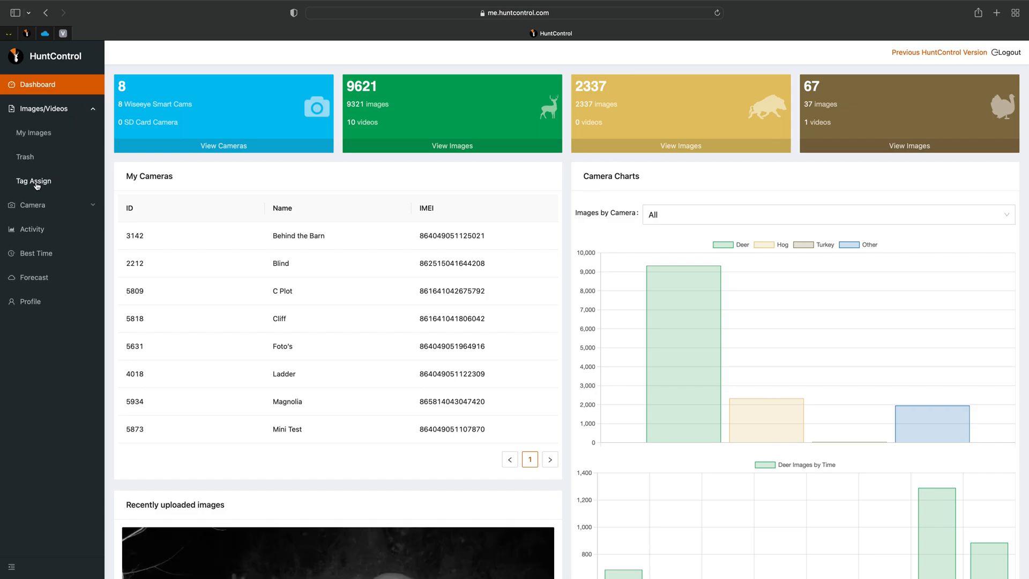
{"action": "left_click", "coordinate": [32, 205]}
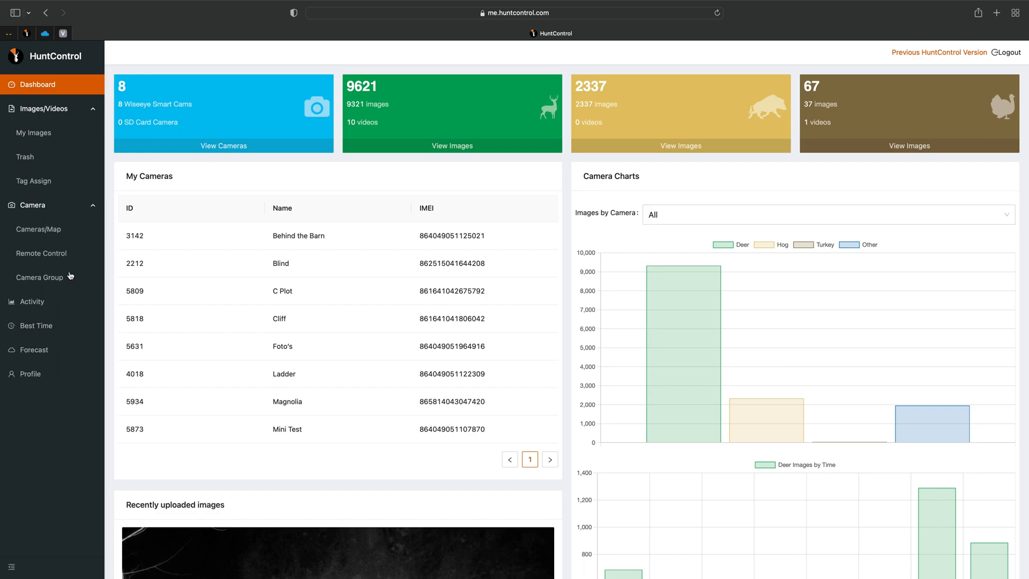
{"action": "mouse_move", "coordinate": [56, 274]}
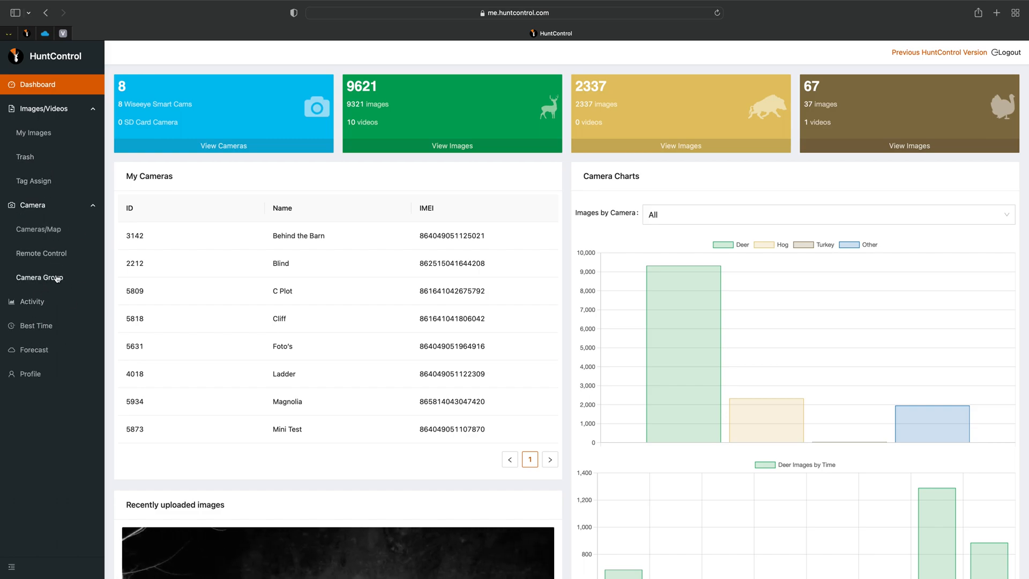
{"action": "mouse_move", "coordinate": [117, 148]}
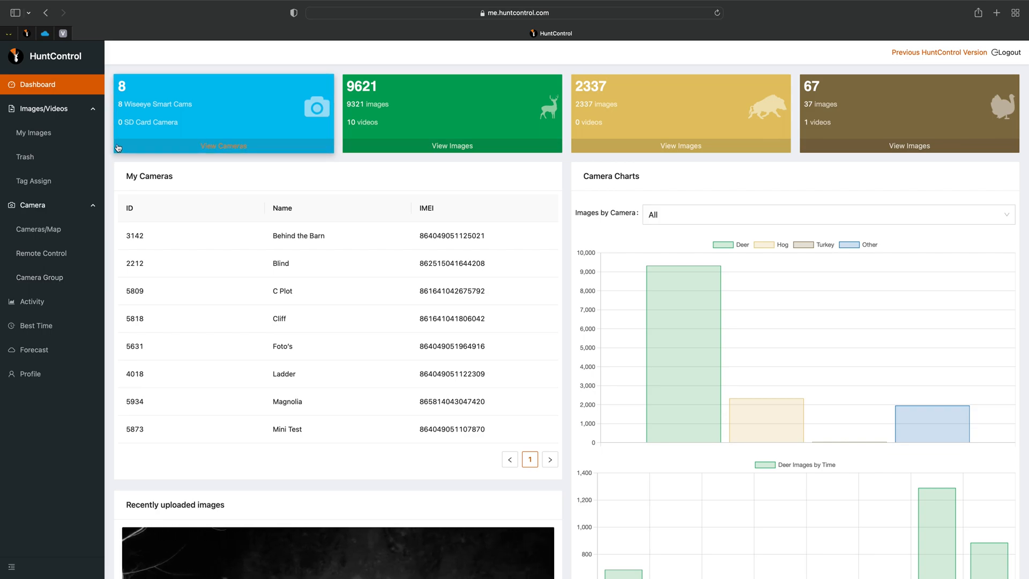
{"action": "mouse_move", "coordinate": [145, 59]}
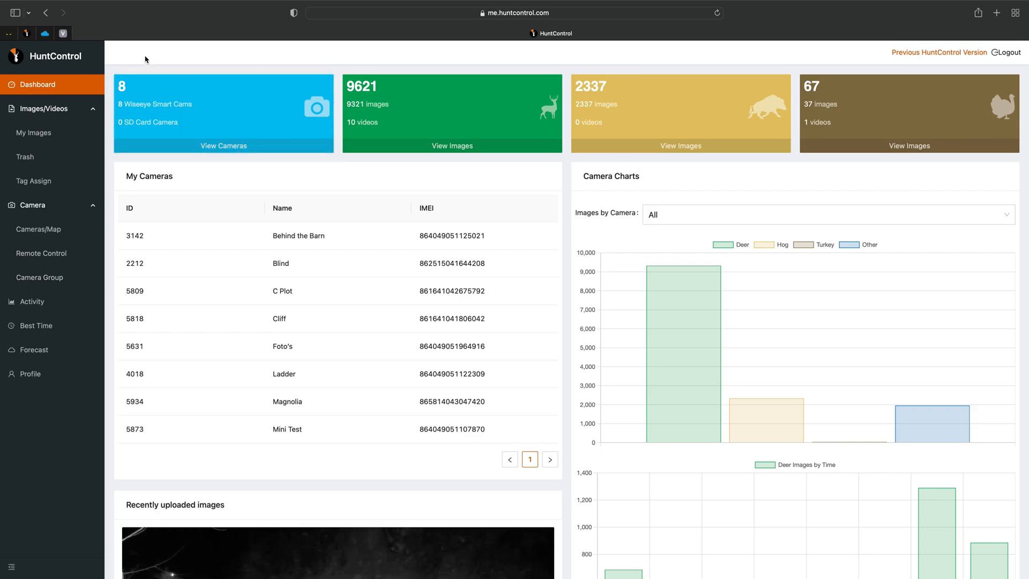
{"action": "mouse_move", "coordinate": [27, 206]}
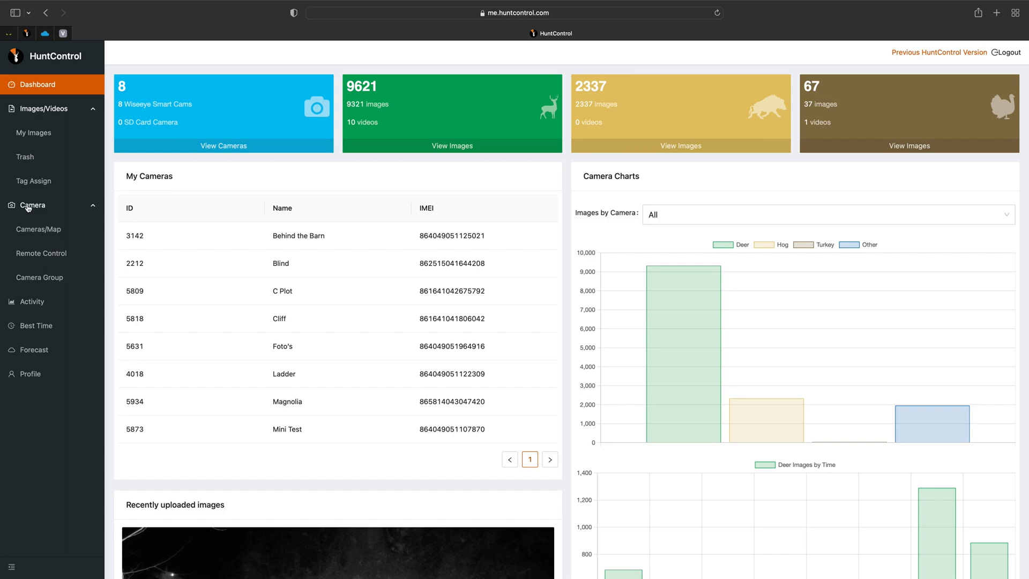